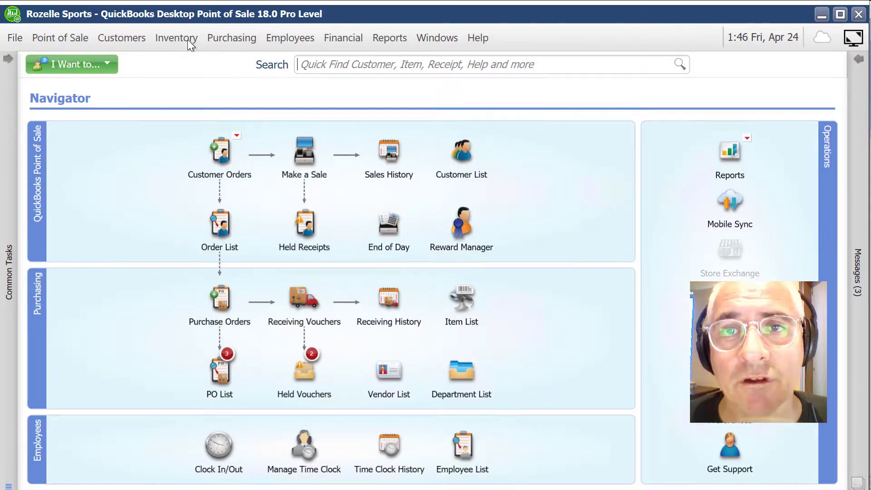
Step: Open Inventory > Quantity Adjustment History in QuickBooks POS to review existing adjustments
{"action": "left_click", "coordinate": [176, 37]}
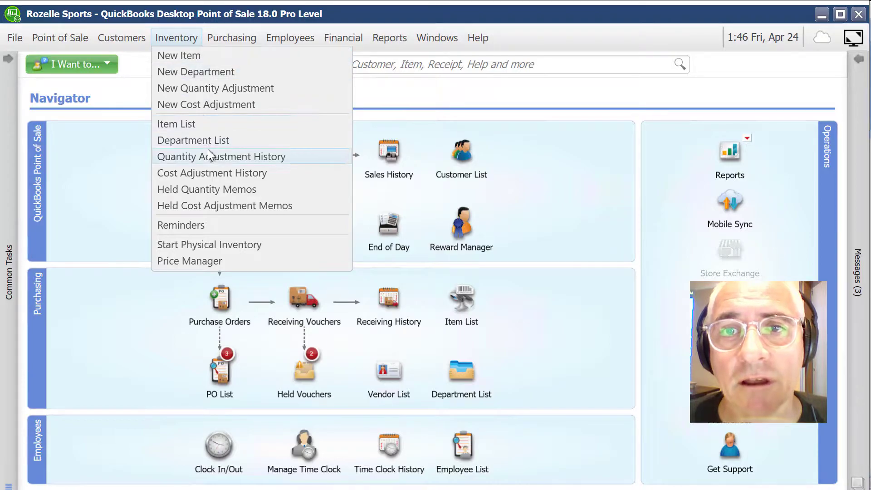
{"action": "left_click", "coordinate": [221, 157]}
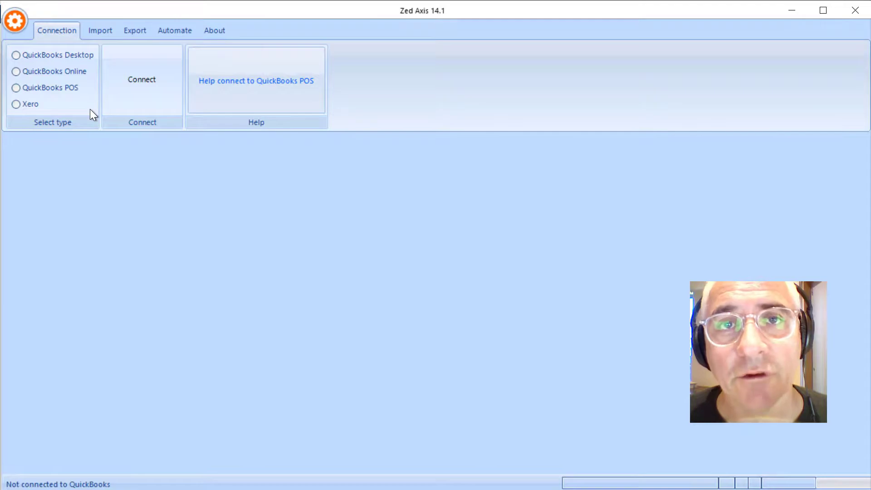
Step: Connect Zed Axis to the Rozelle Sports company through QuickBooks POS
{"action": "left_click", "coordinate": [16, 87]}
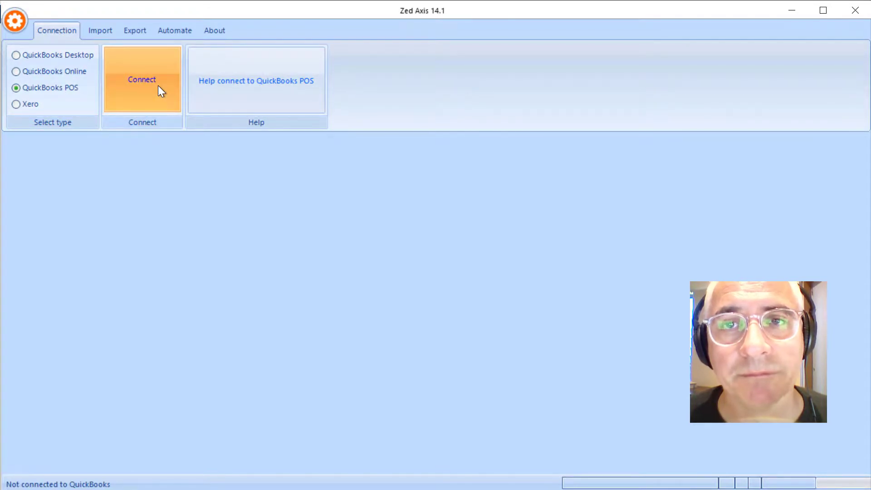
{"action": "left_click", "coordinate": [142, 80]}
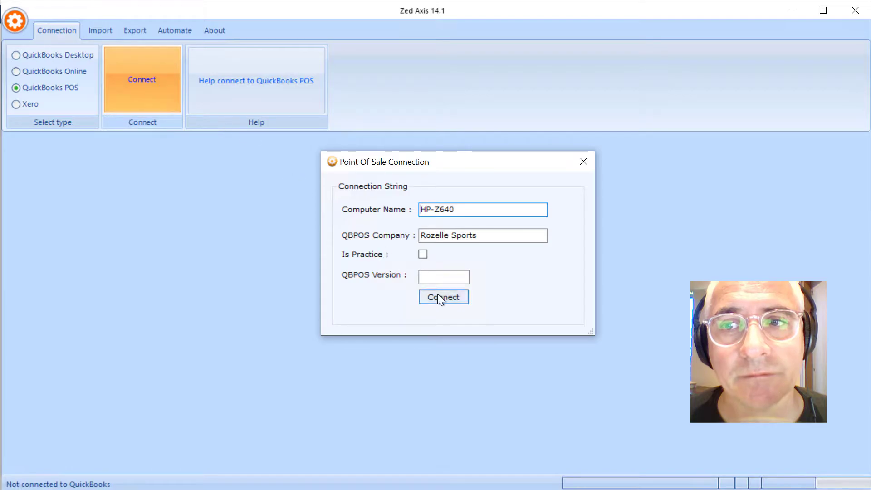
{"action": "left_click", "coordinate": [444, 297]}
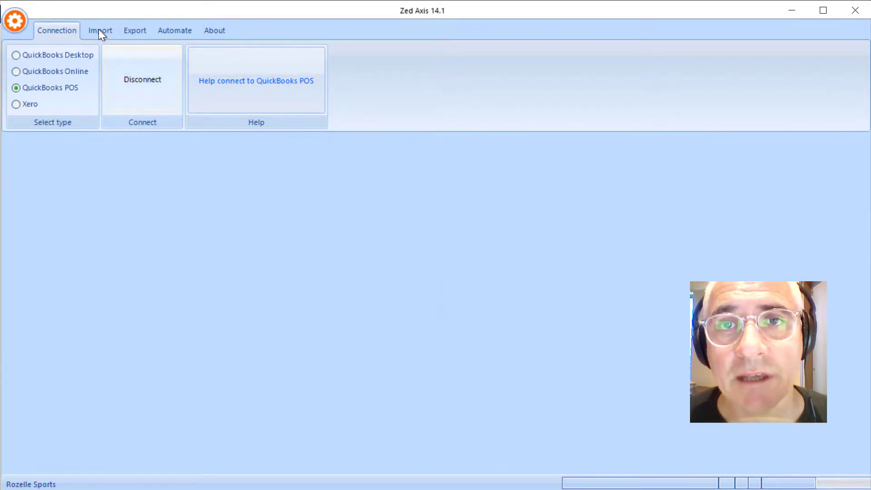
Step: Load 'Inventory Qty Adjustment.txt' on the Import tab, showing five adjustment rows
{"action": "left_click", "coordinate": [100, 30]}
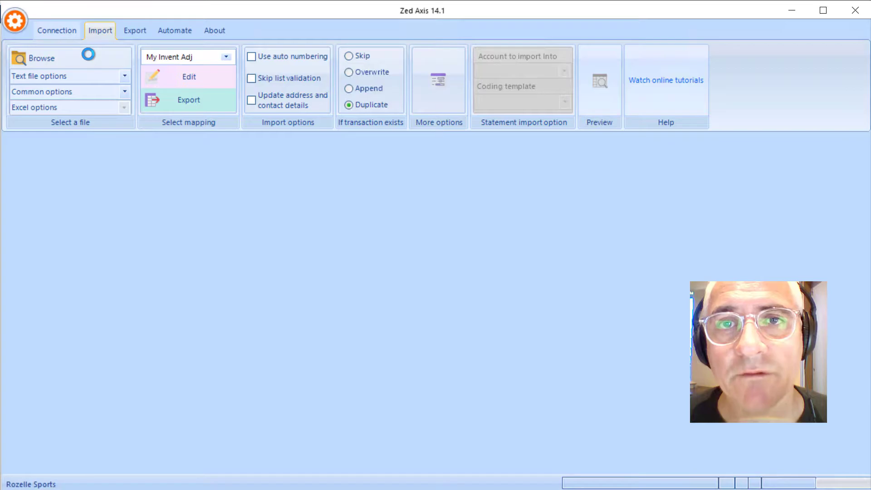
{"action": "left_click", "coordinate": [41, 58]}
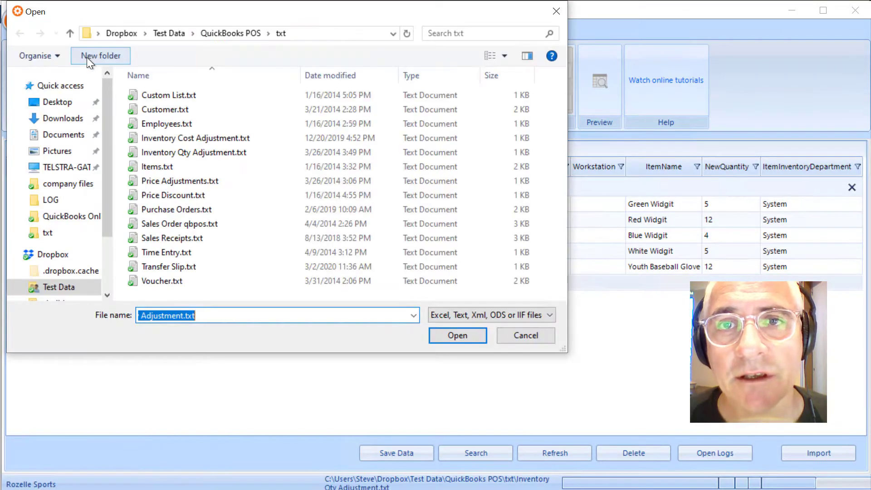
{"action": "mouse_move", "coordinate": [173, 117]}
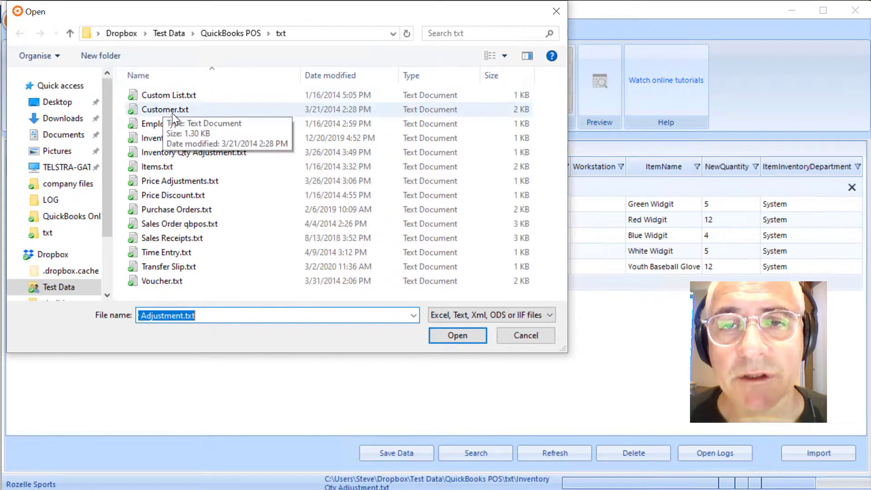
{"action": "mouse_move", "coordinate": [194, 156]}
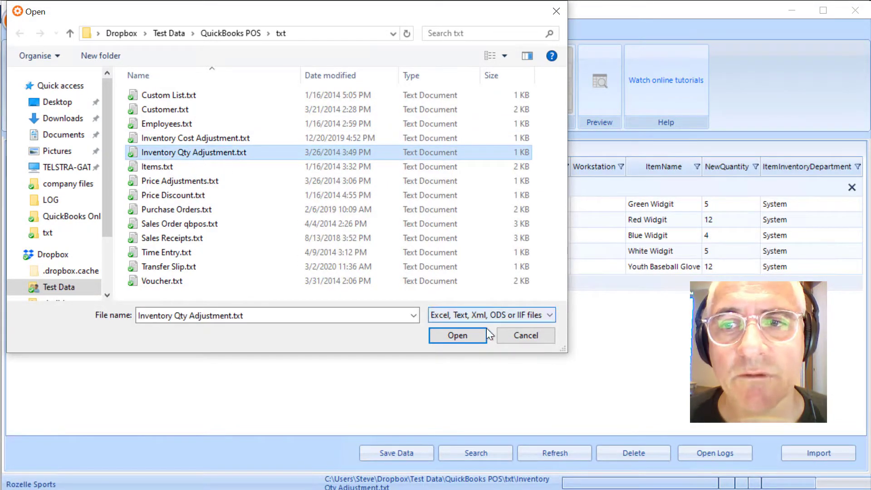
{"action": "left_click", "coordinate": [458, 335]}
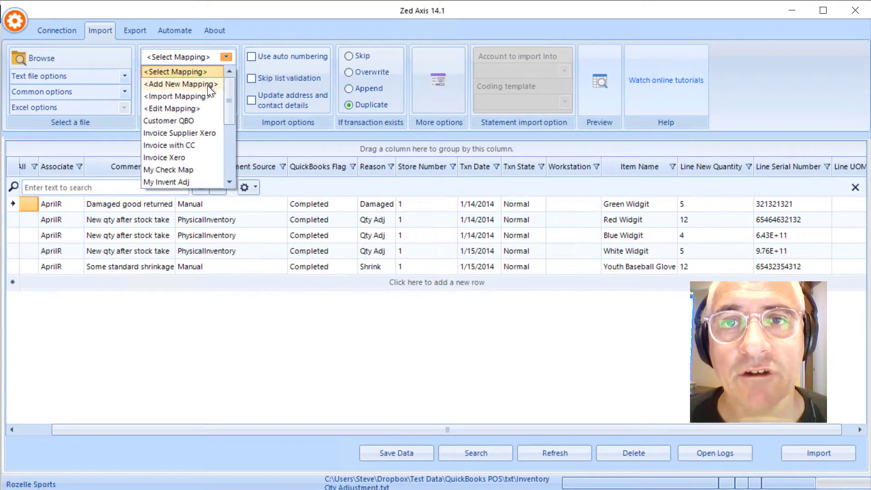
Step: Start a new InventoryQtyAdjustment mapping and pick the file column for the Associate field
{"action": "left_click", "coordinate": [176, 84]}
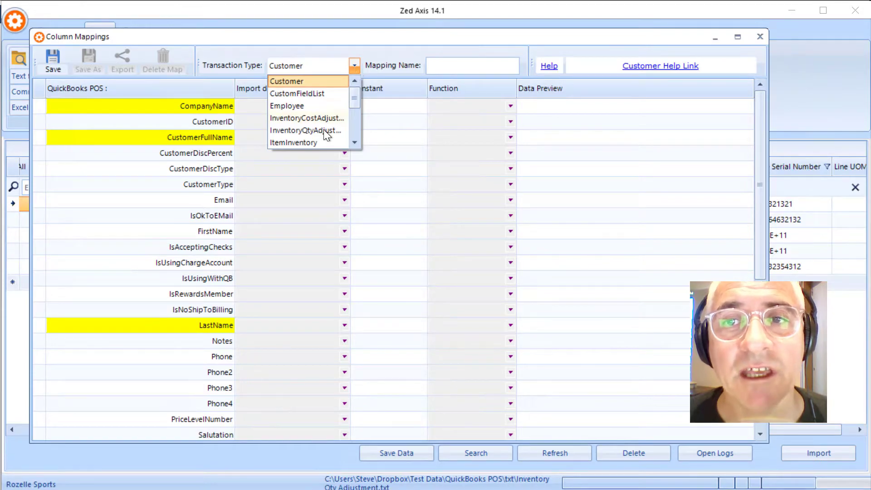
{"action": "left_click", "coordinate": [286, 81]}
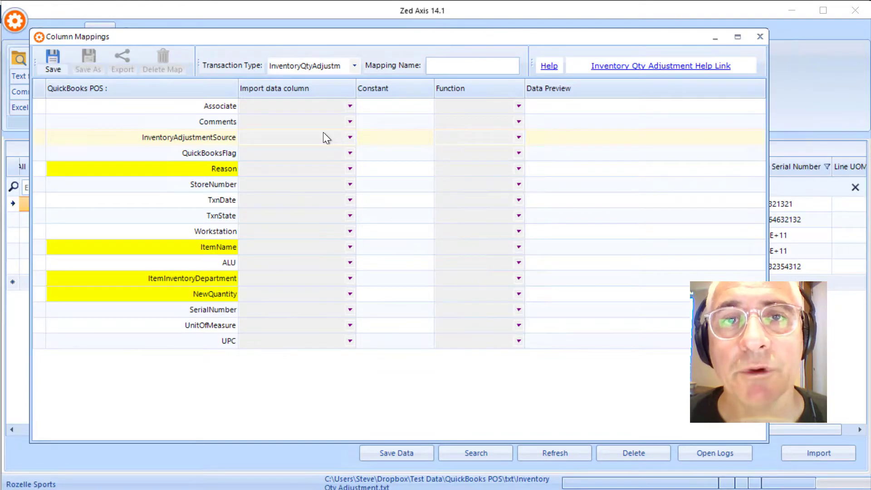
{"action": "mouse_move", "coordinate": [338, 128]}
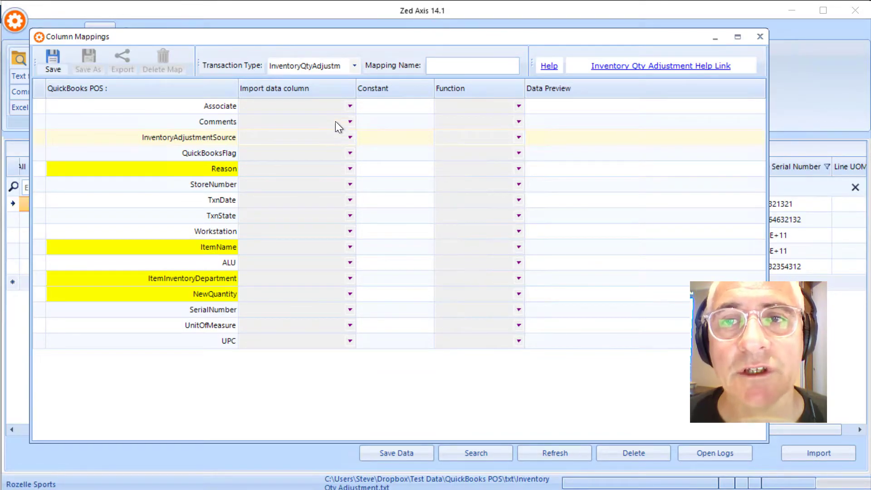
{"action": "left_click", "coordinate": [349, 105]}
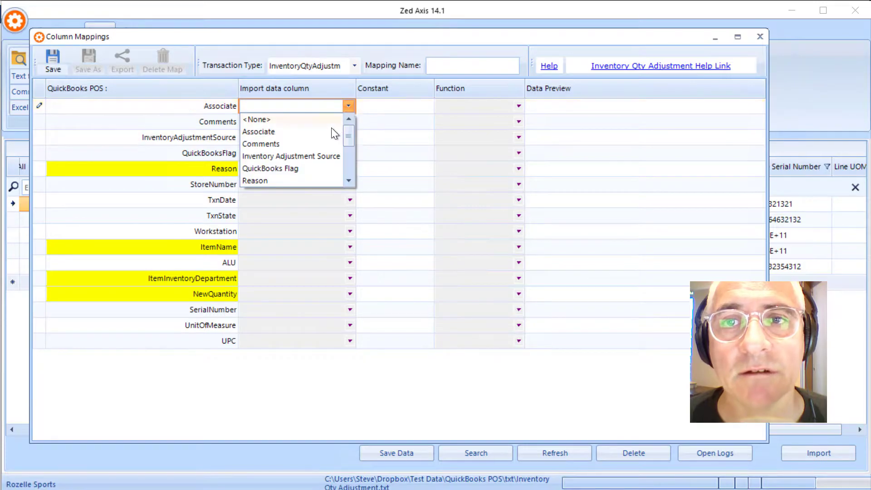
{"action": "left_click", "coordinate": [259, 132]}
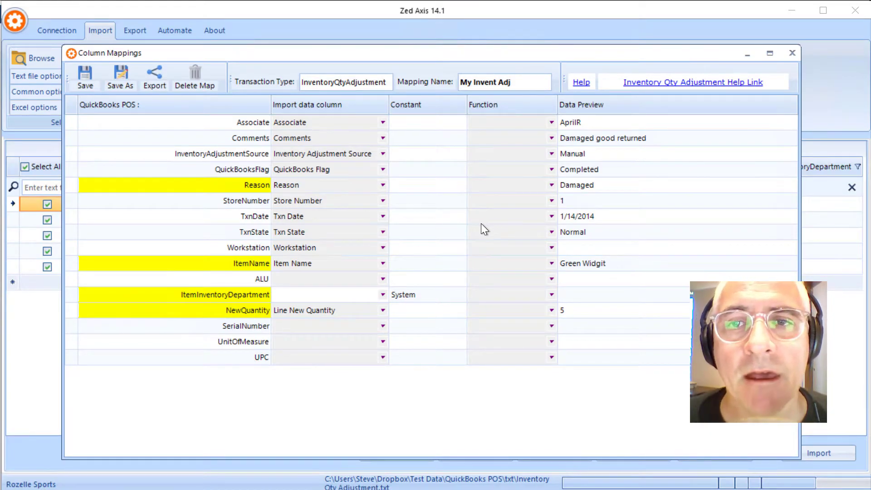
{"action": "mouse_move", "coordinate": [457, 228]}
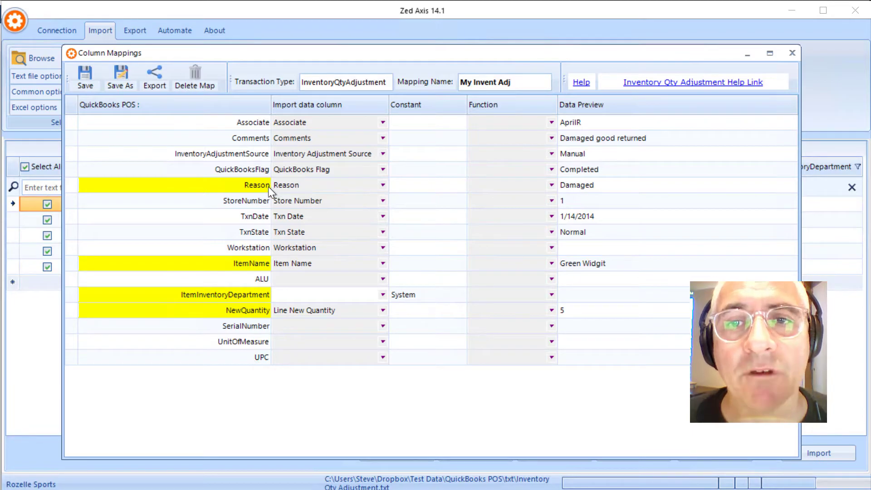
{"action": "mouse_move", "coordinate": [260, 188]}
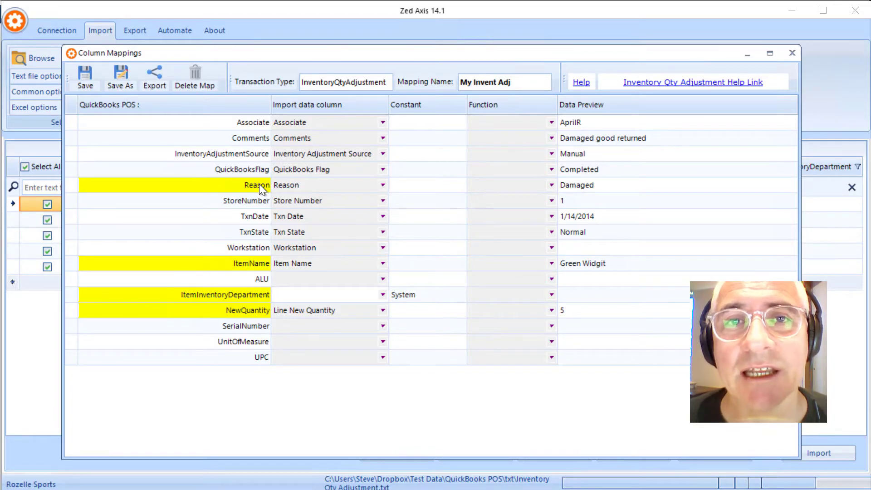
{"action": "mouse_move", "coordinate": [612, 117]}
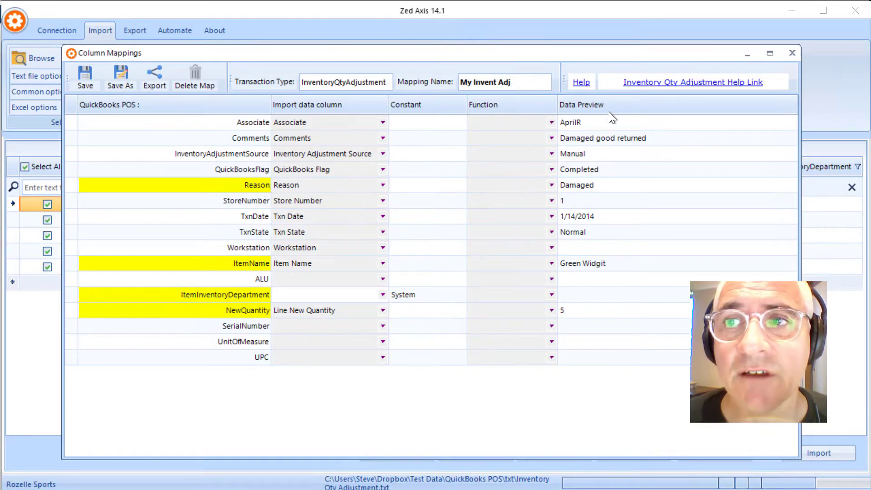
{"action": "mouse_move", "coordinate": [642, 88]}
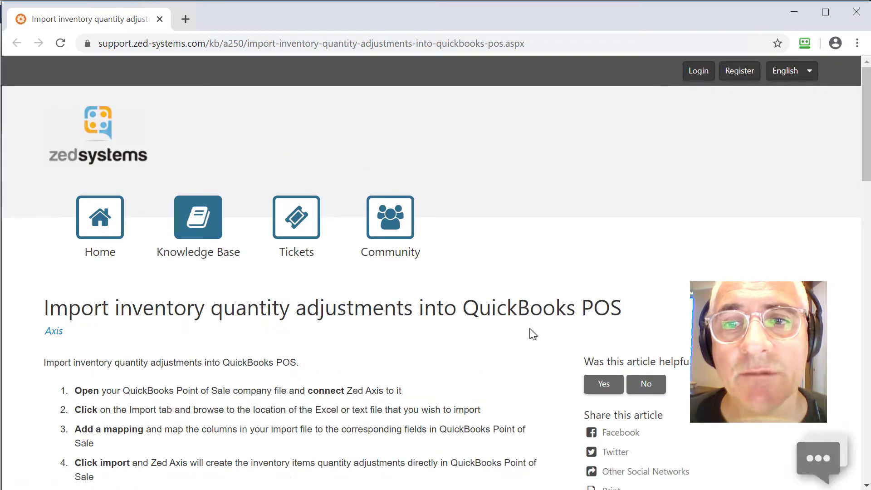
Step: Scroll the Zed Systems article down to its QuickBooks POS field descriptions table
{"action": "scroll", "scroll_direction": "down", "scroll_amount": 3}
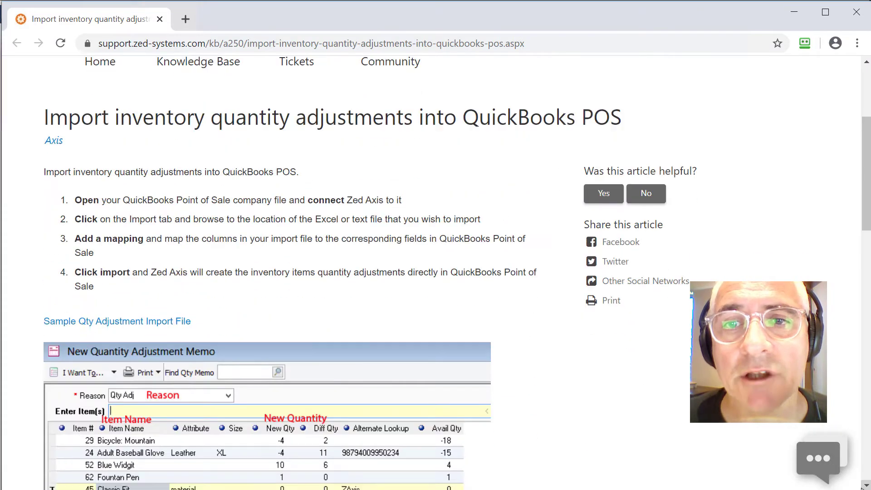
{"action": "scroll", "scroll_direction": "down", "scroll_amount": 3}
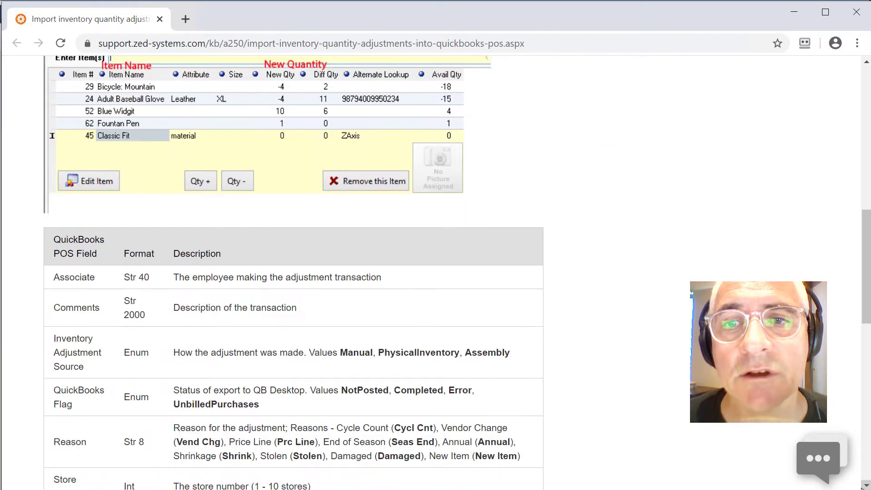
{"action": "scroll", "scroll_direction": "down", "scroll_amount": 3}
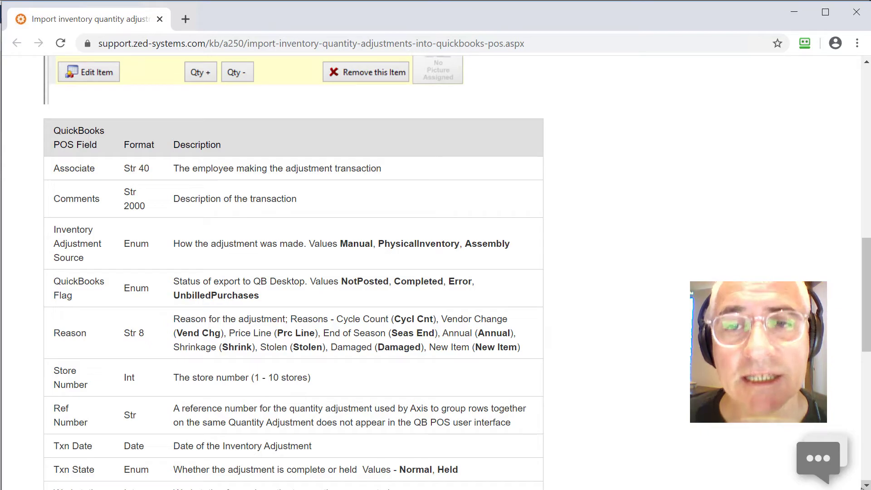
{"action": "scroll", "scroll_direction": "down", "scroll_amount": 3}
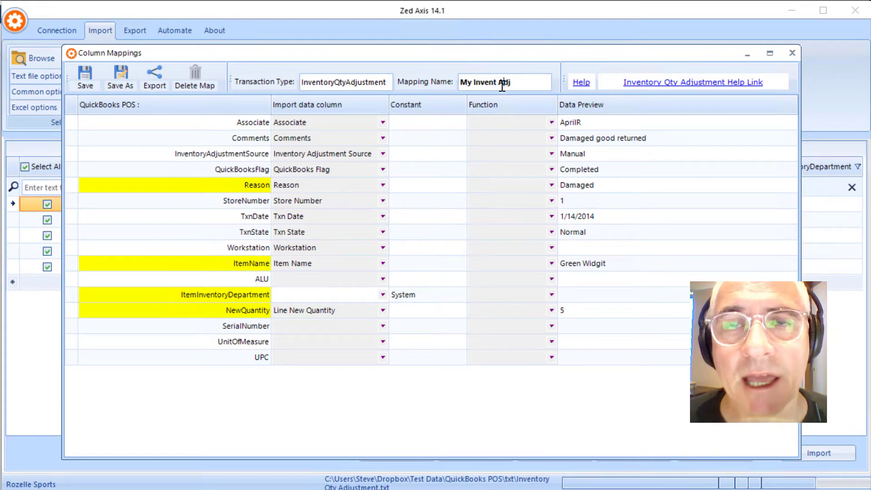
{"action": "mouse_move", "coordinate": [503, 91]}
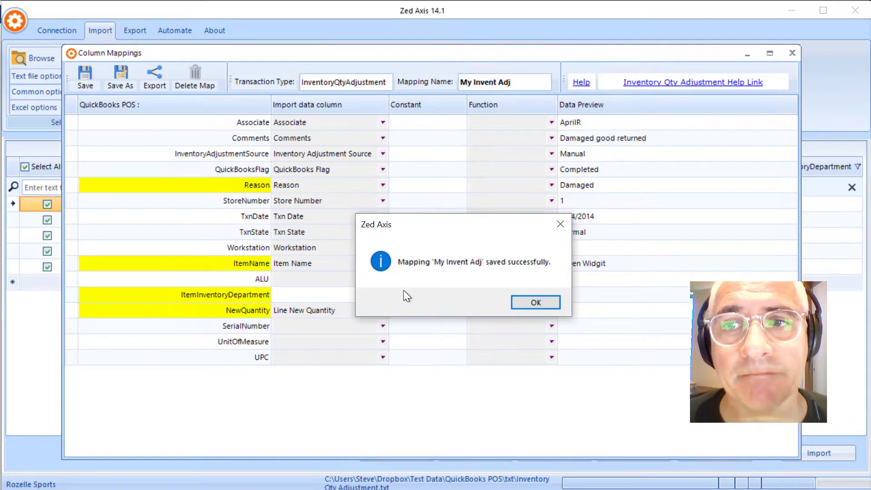
Step: Save the My Invent Adj mapping and dismiss the success message
{"action": "left_click", "coordinate": [535, 302]}
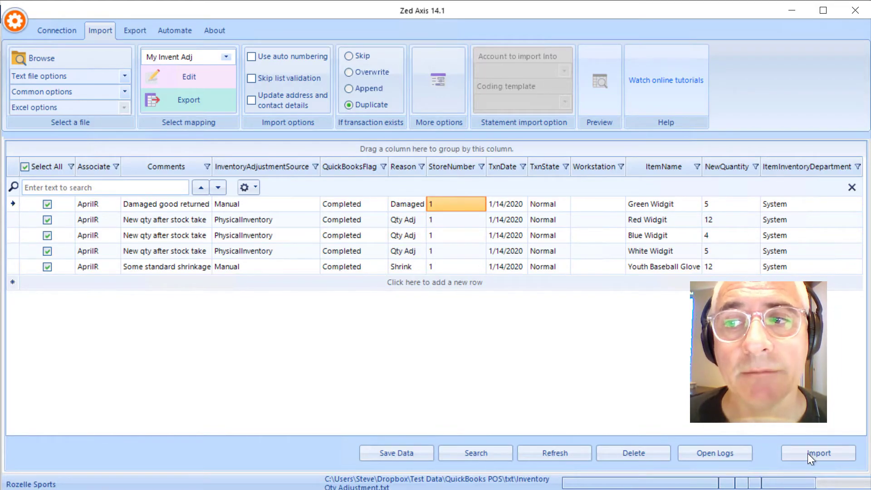
Step: Import the five checked rows using the My Invent Adj mapping
{"action": "left_click", "coordinate": [819, 453]}
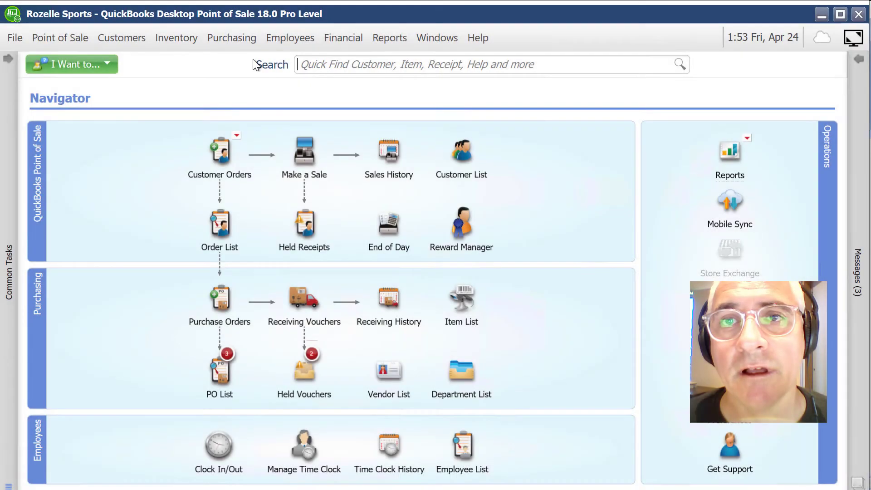
Step: Open Quantity Adjustment History and select imported memo 13 dated 1/14/2020
{"action": "left_click", "coordinate": [176, 38]}
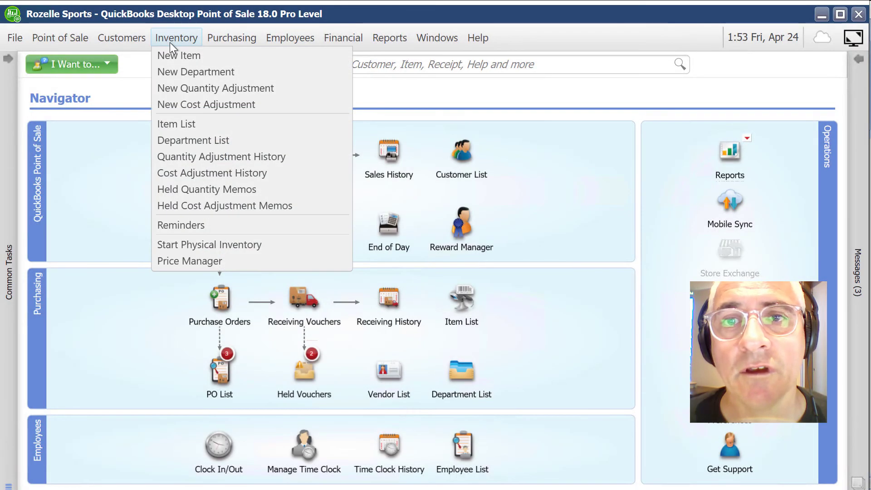
{"action": "mouse_move", "coordinate": [207, 159]}
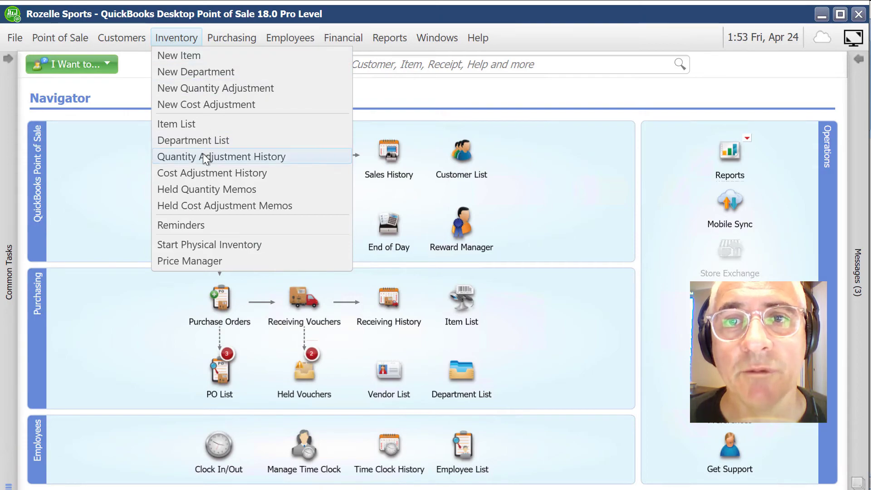
{"action": "left_click", "coordinate": [222, 156]}
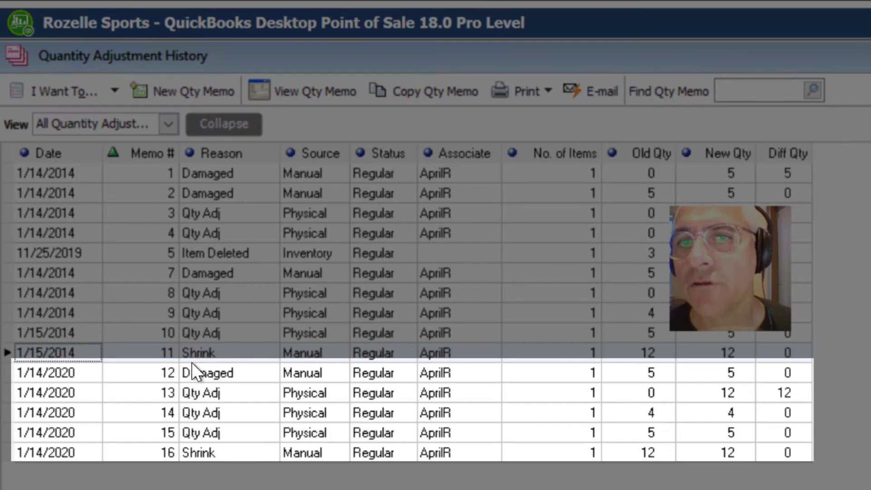
{"action": "left_click", "coordinate": [139, 393]}
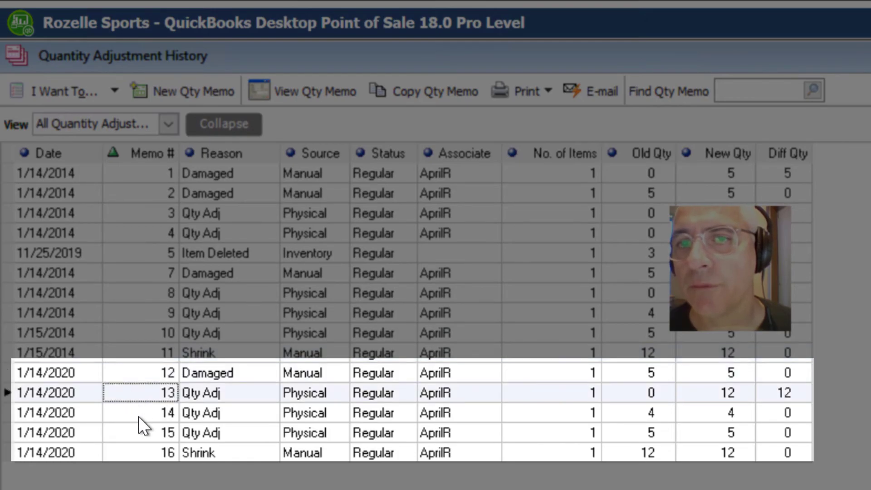